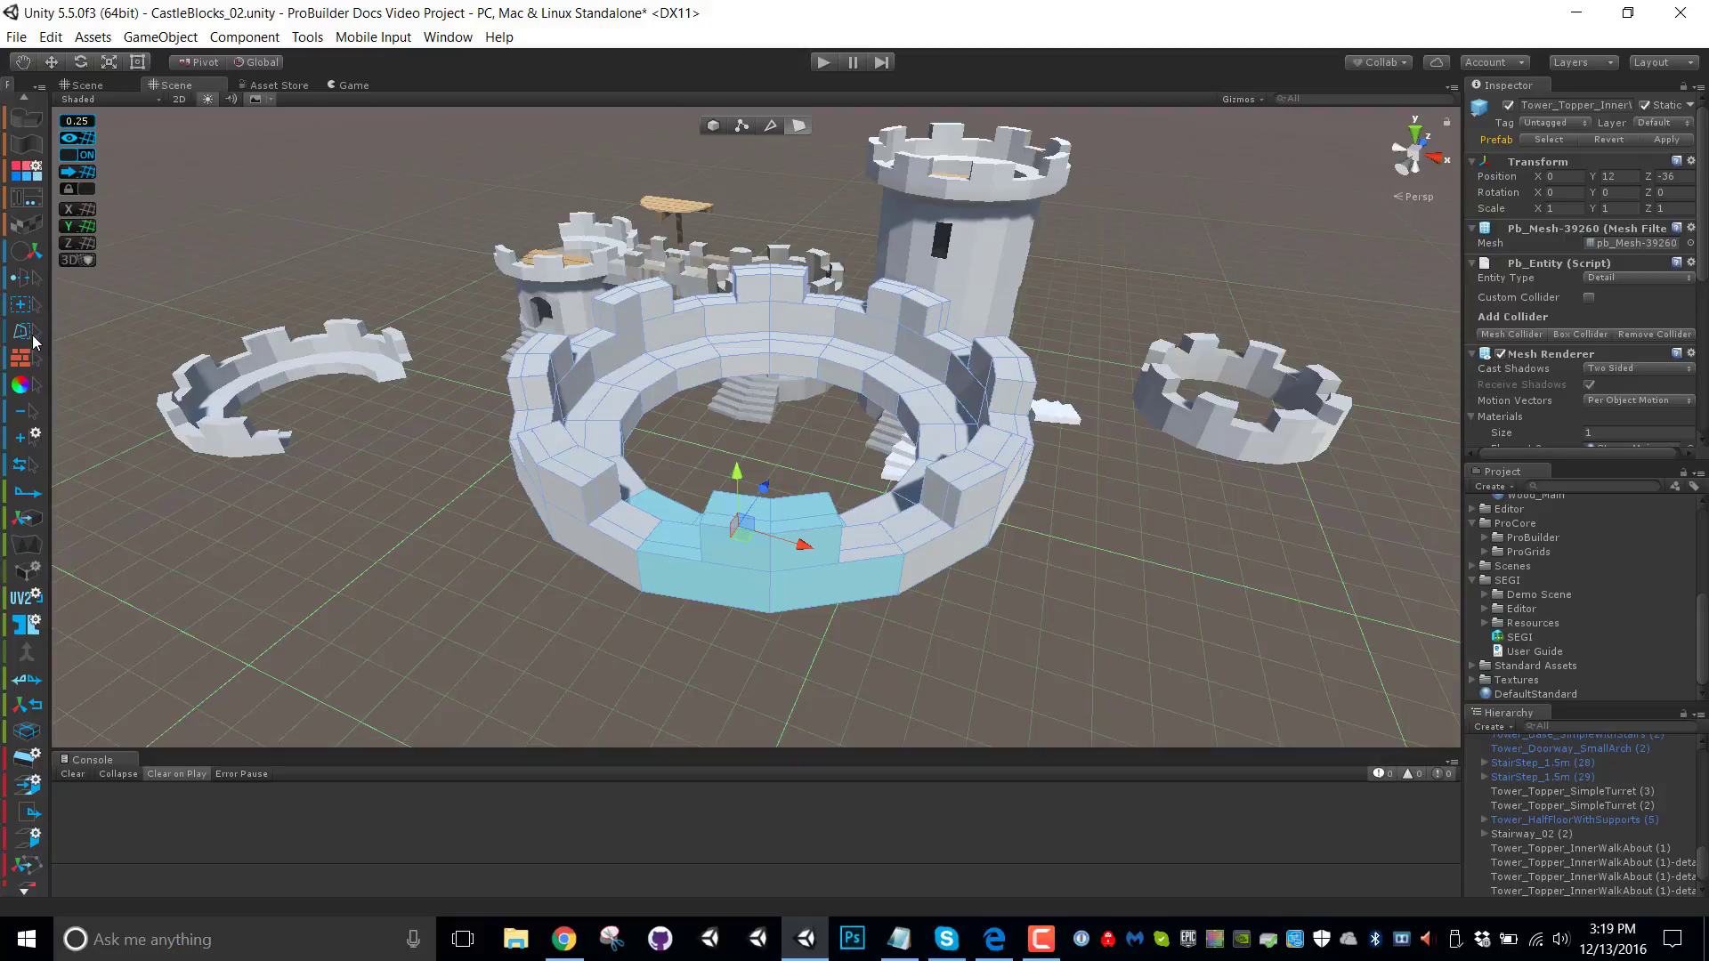
mouse_move(842, 659)
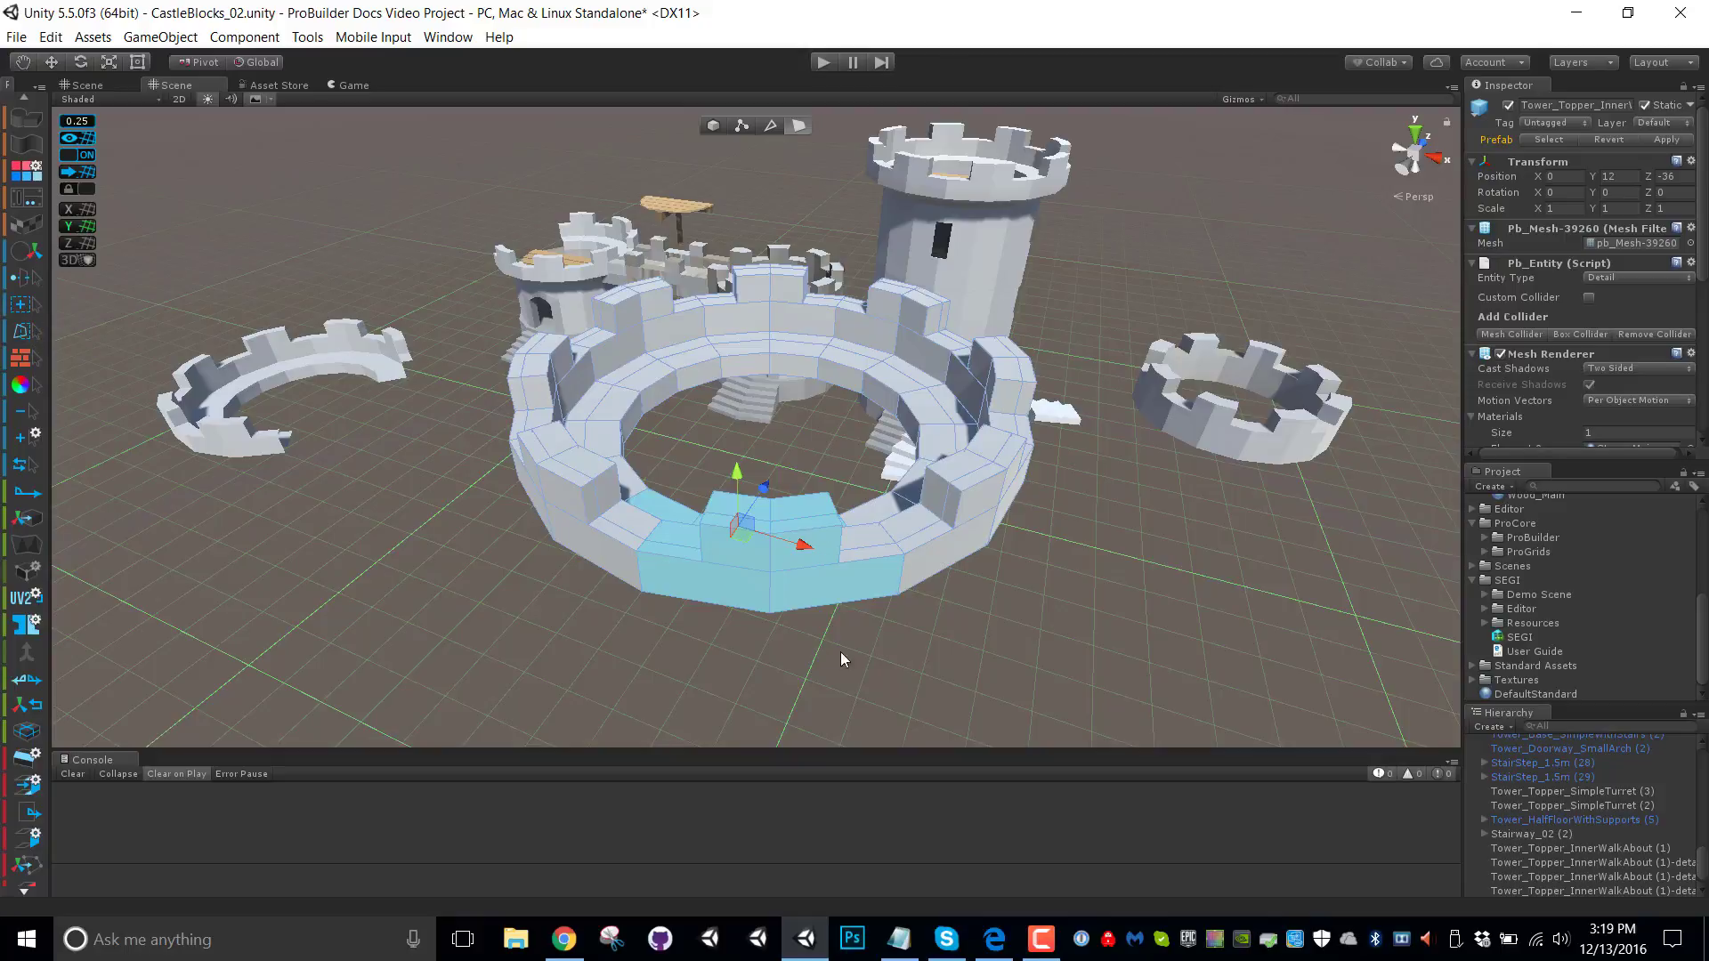
mouse_move(1037, 625)
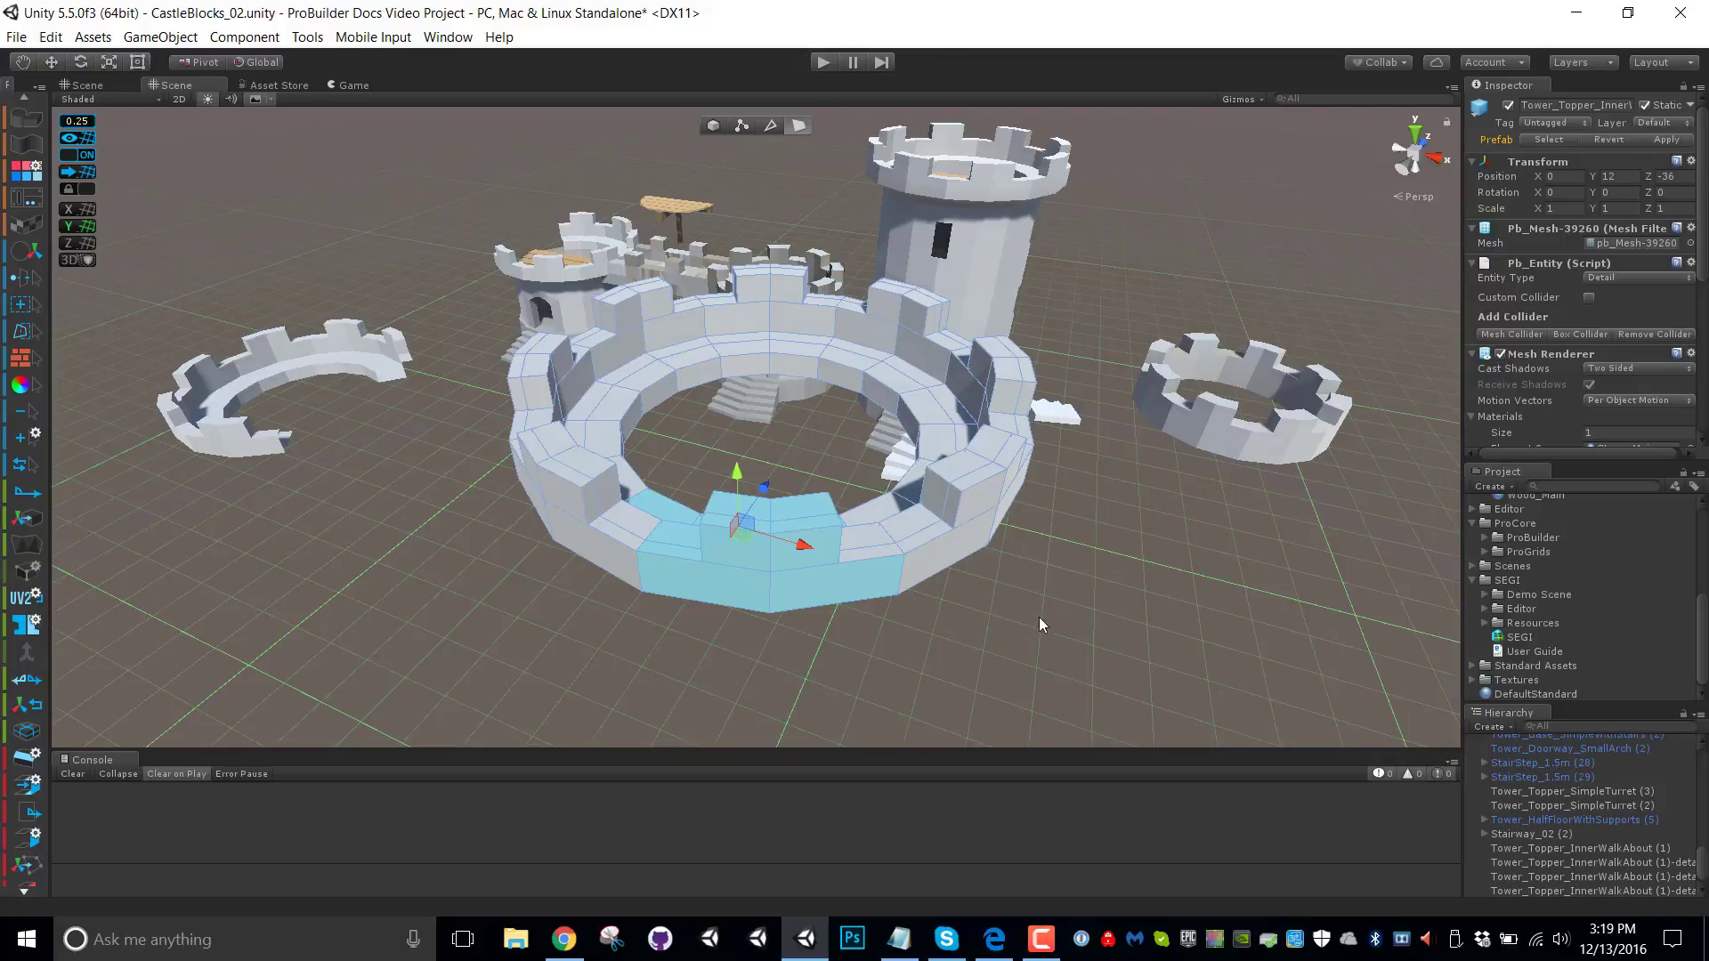
mouse_move(858, 436)
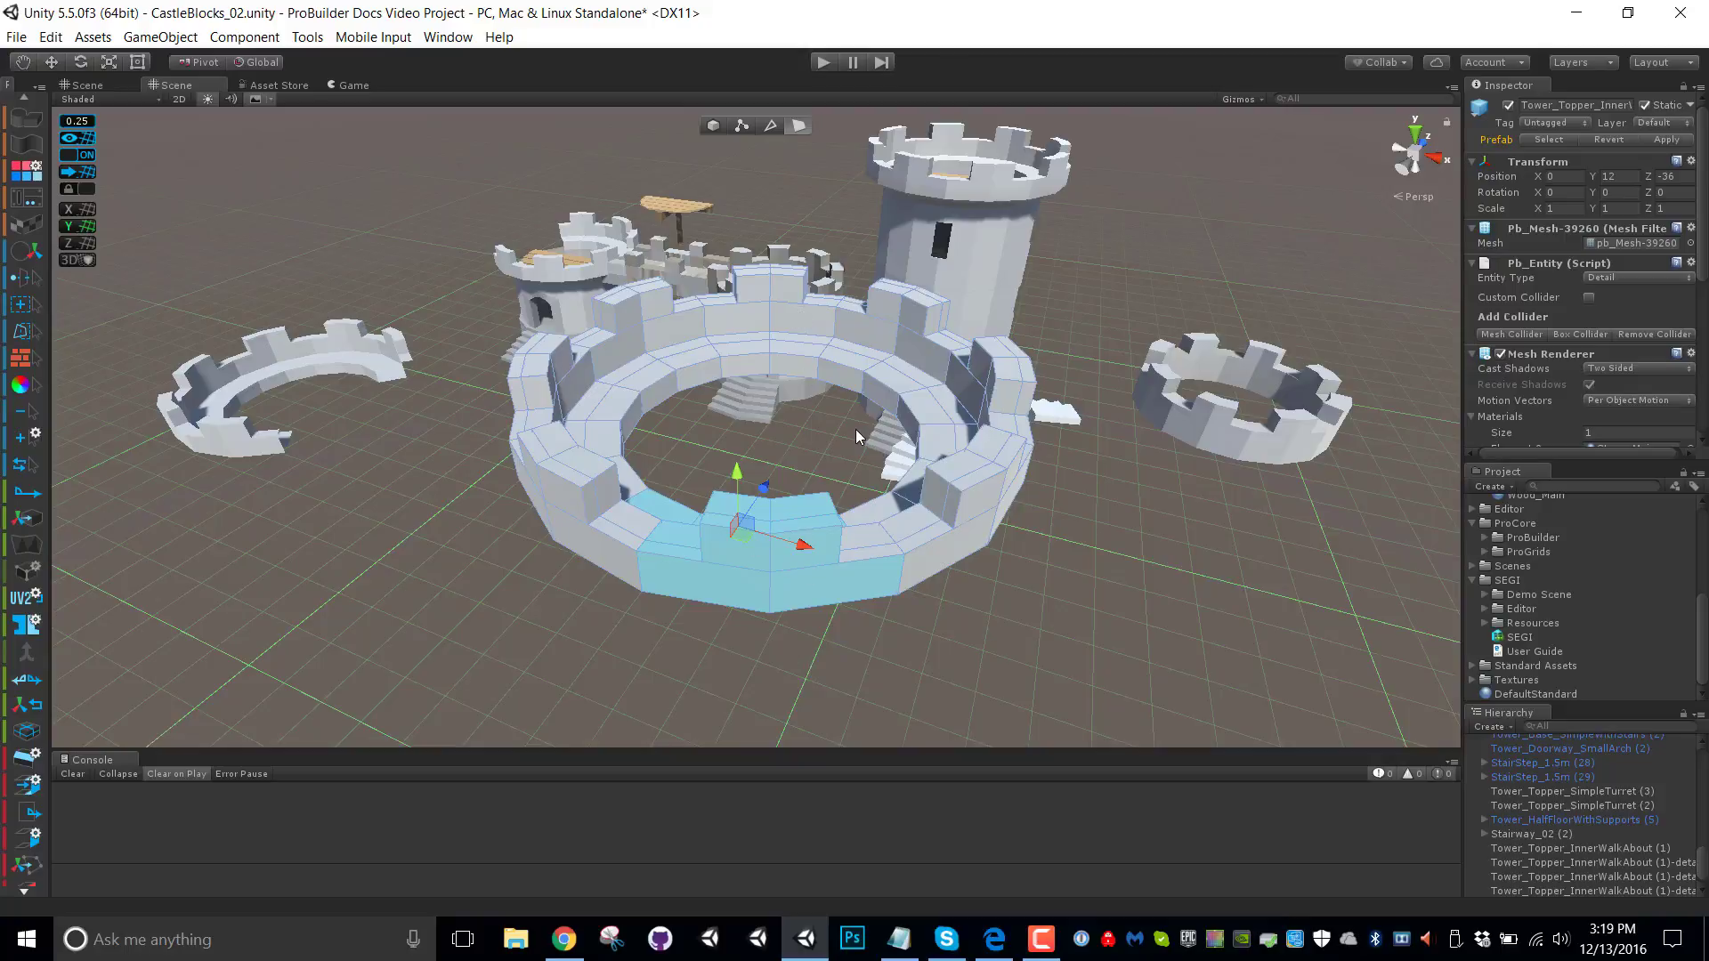
Orbit the Scene view closer to the turret top ring wall
left_click_drag(856, 436, 838, 468)
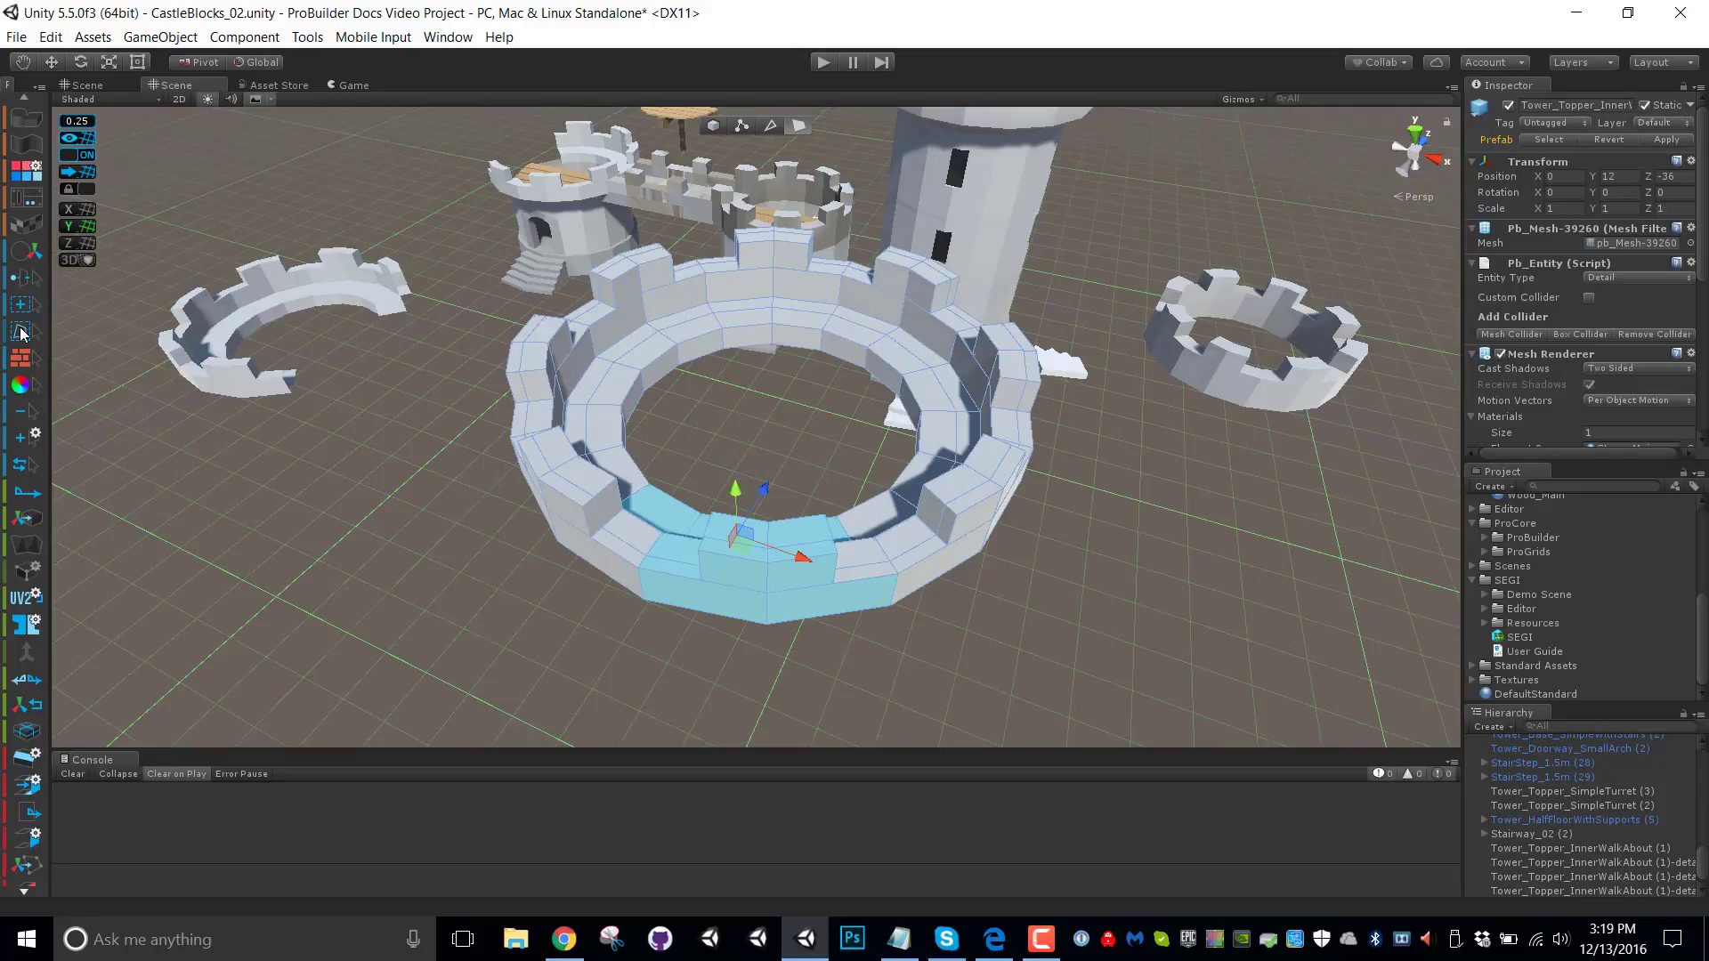
mouse_move(20, 331)
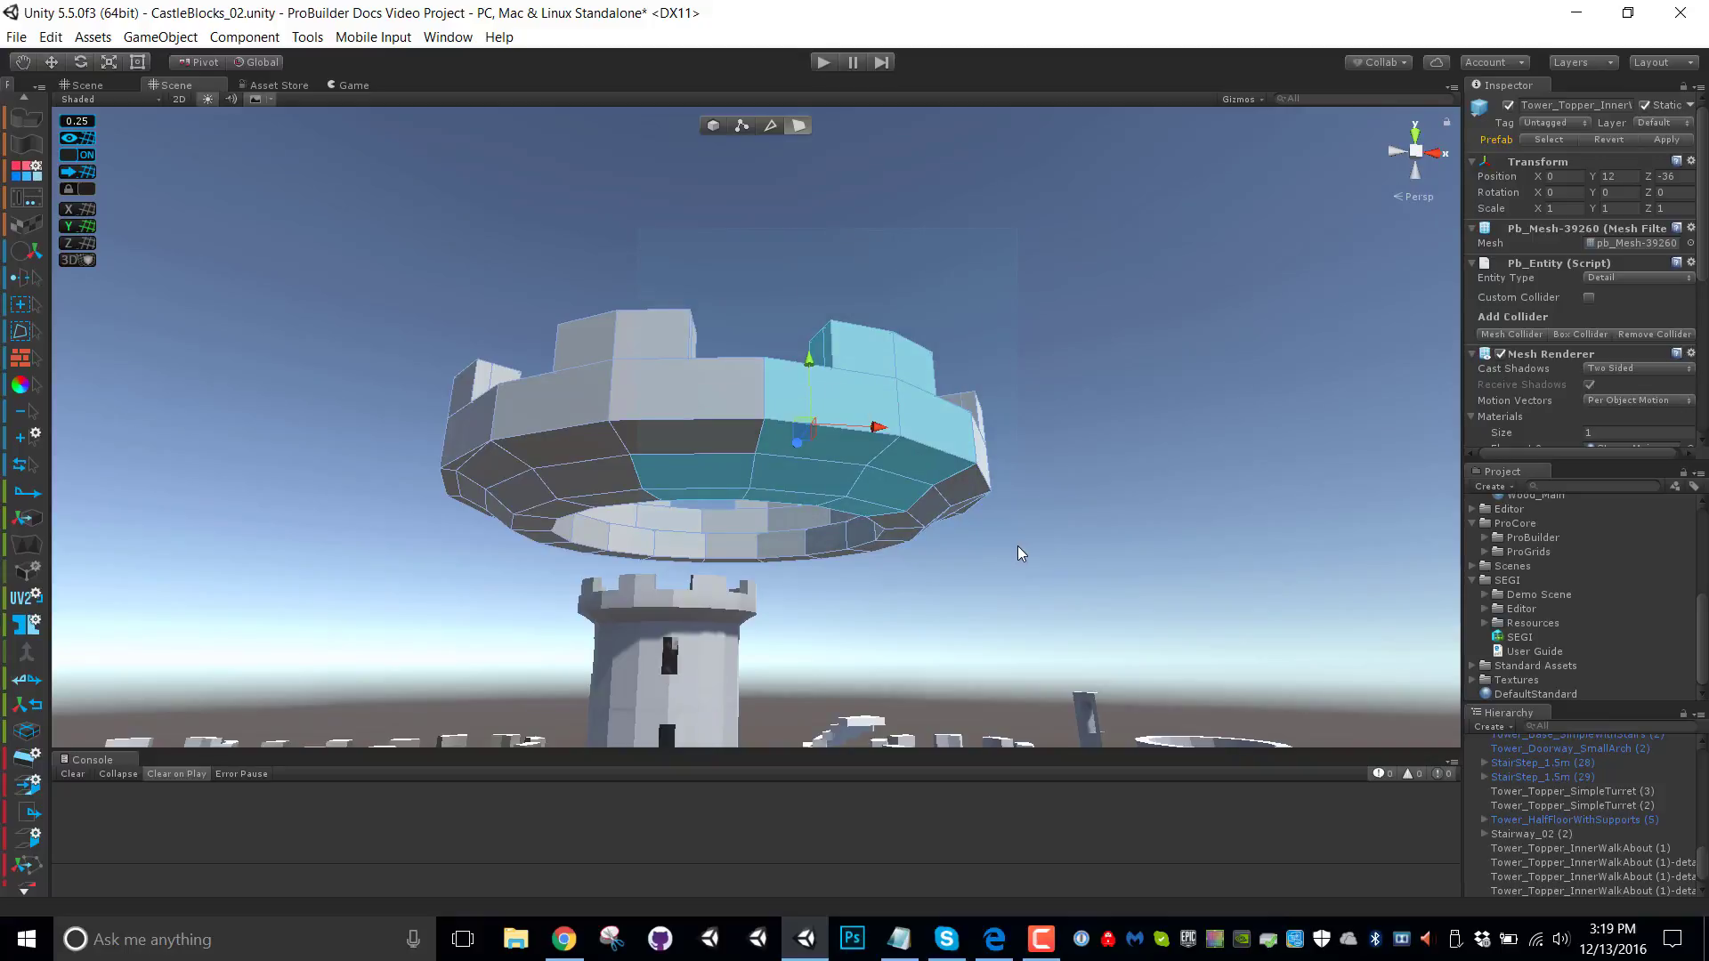
mouse_move(1036, 561)
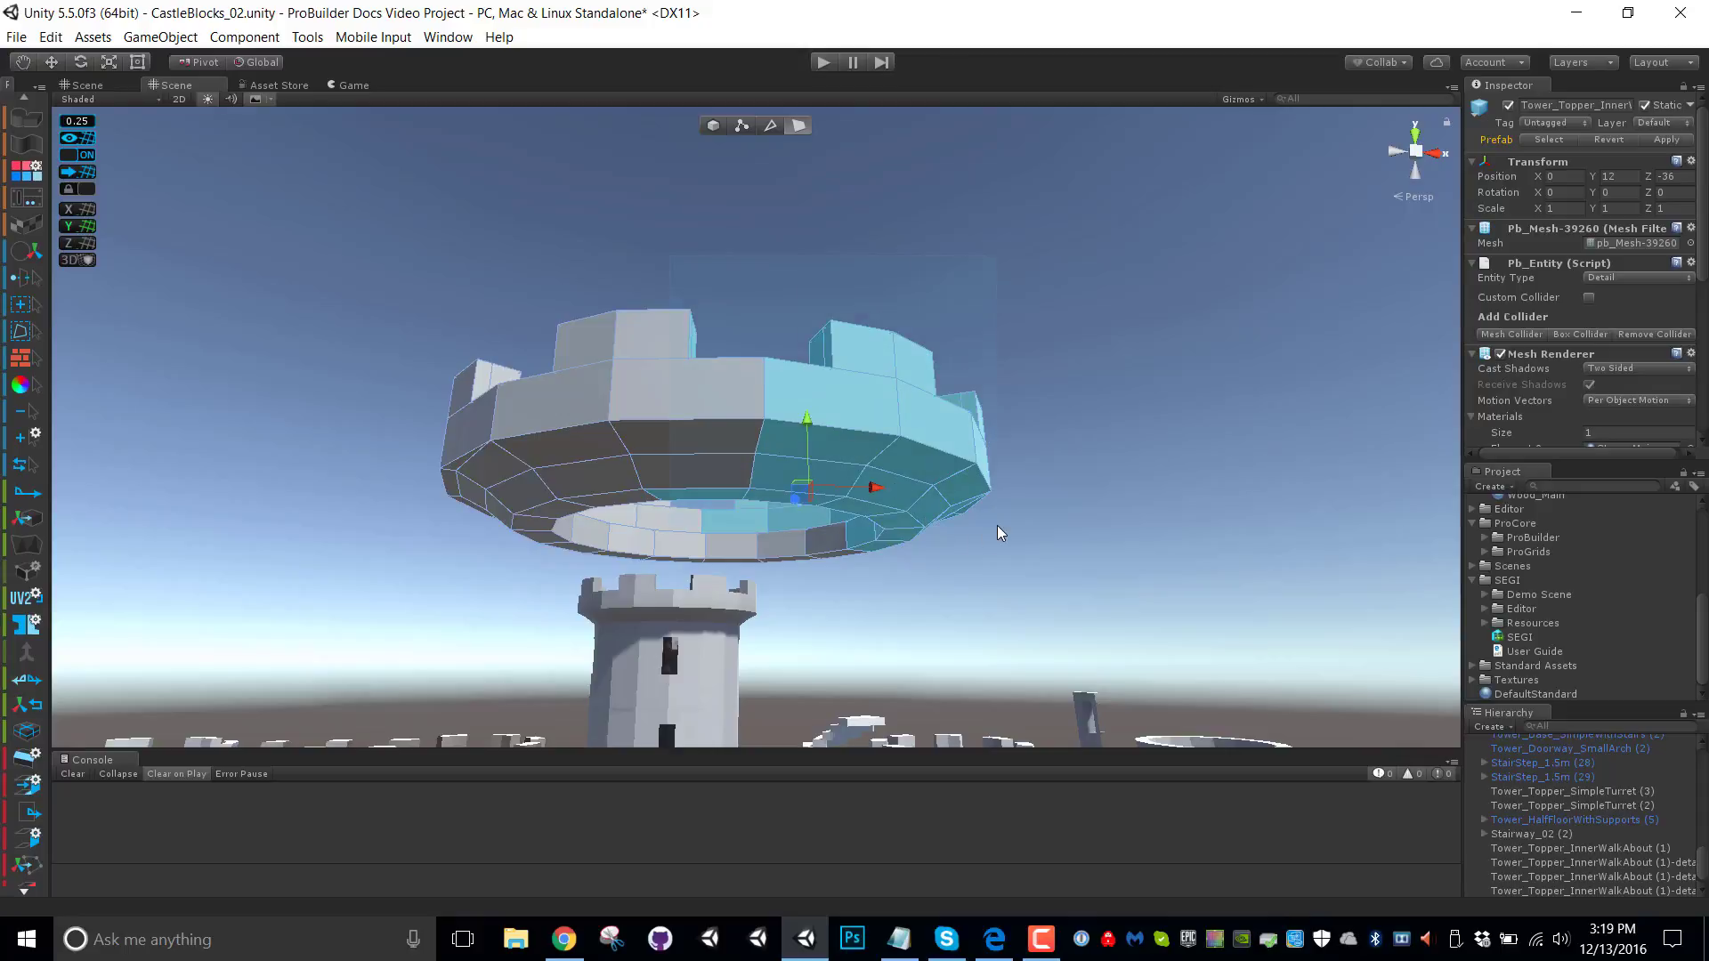
mouse_move(1036, 571)
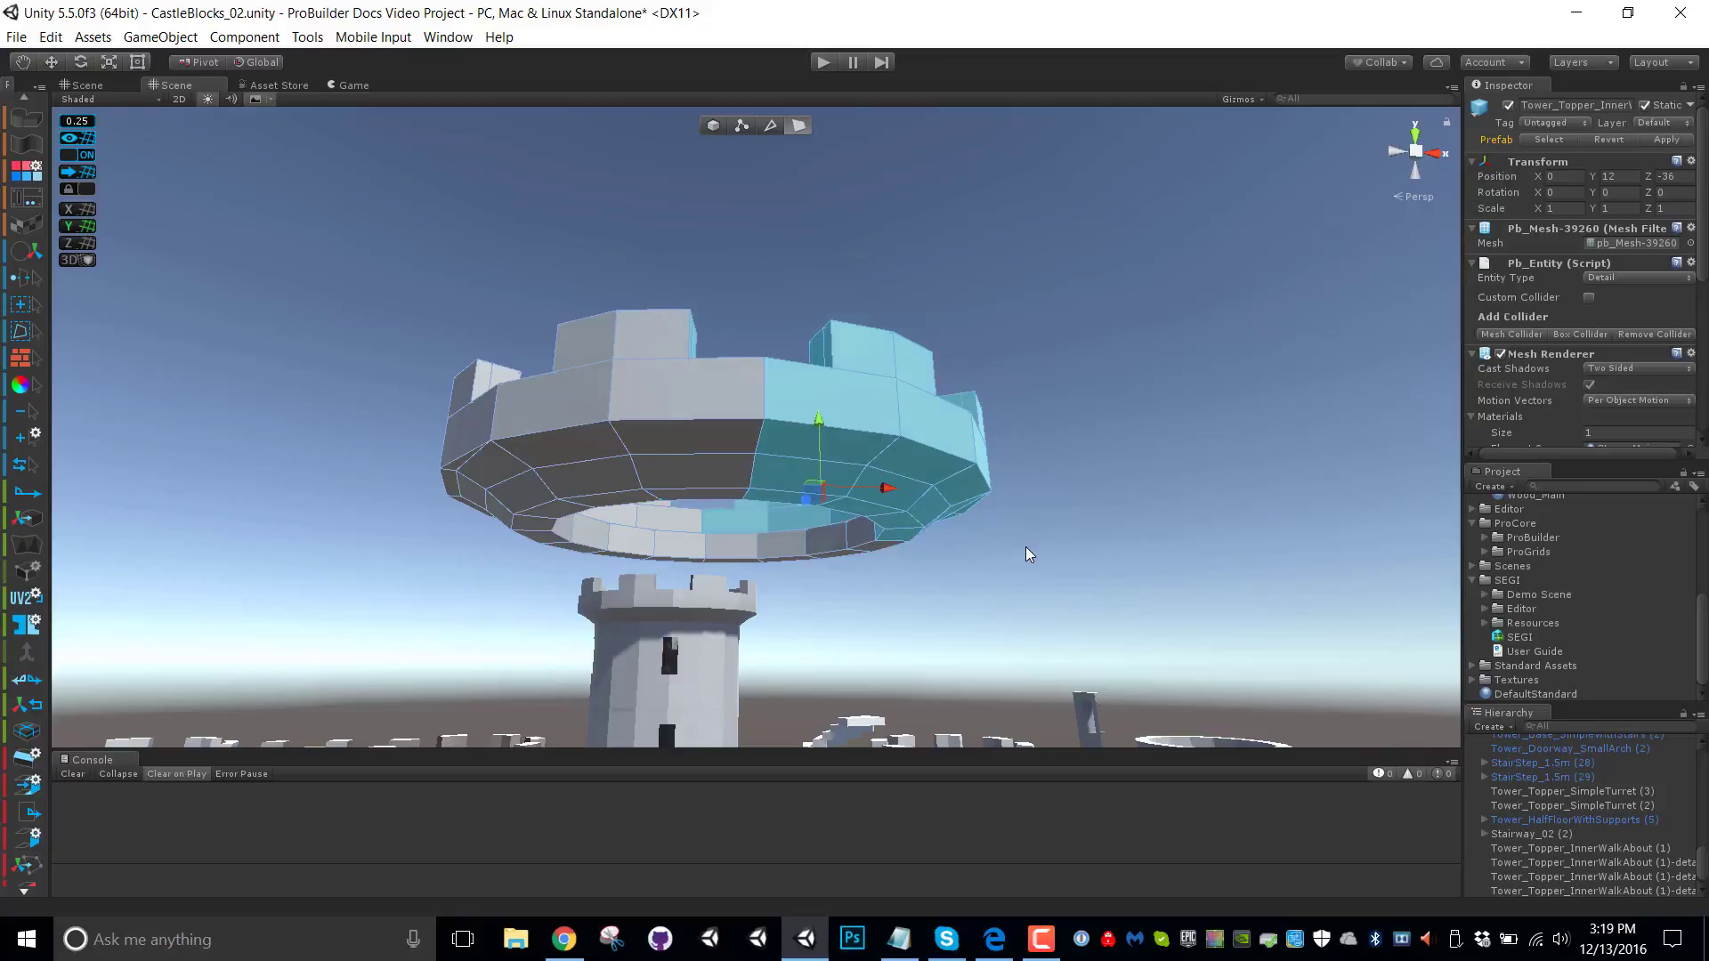
mouse_move(1038, 564)
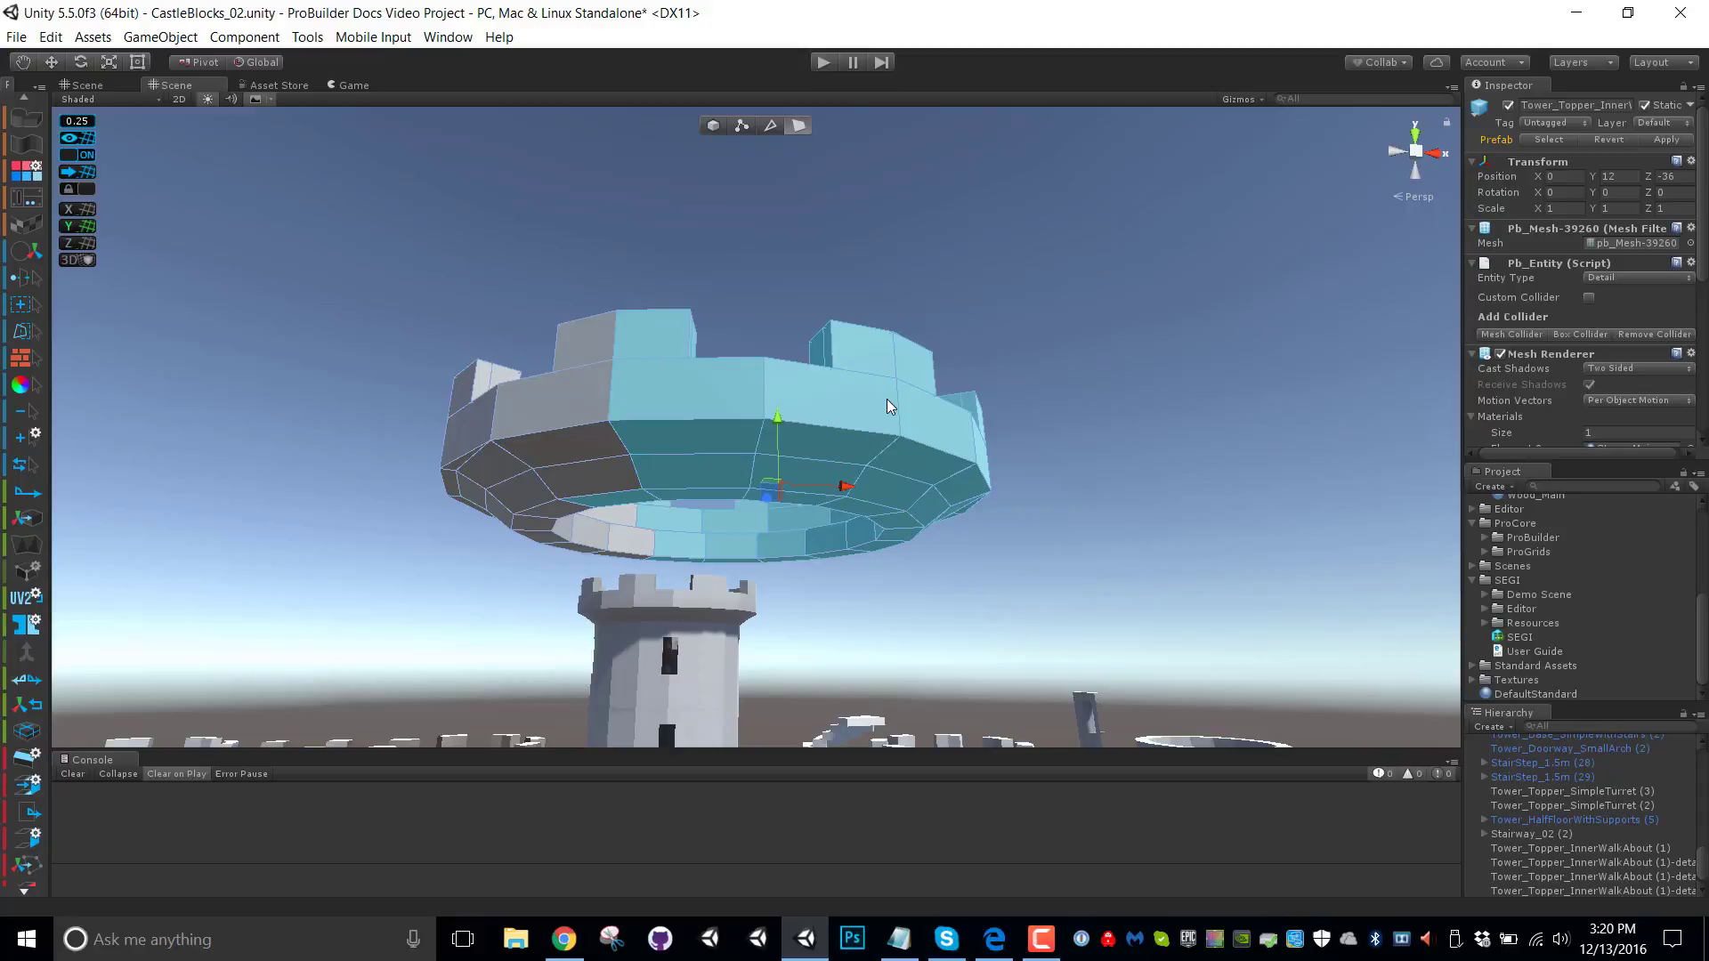
mouse_move(294, 377)
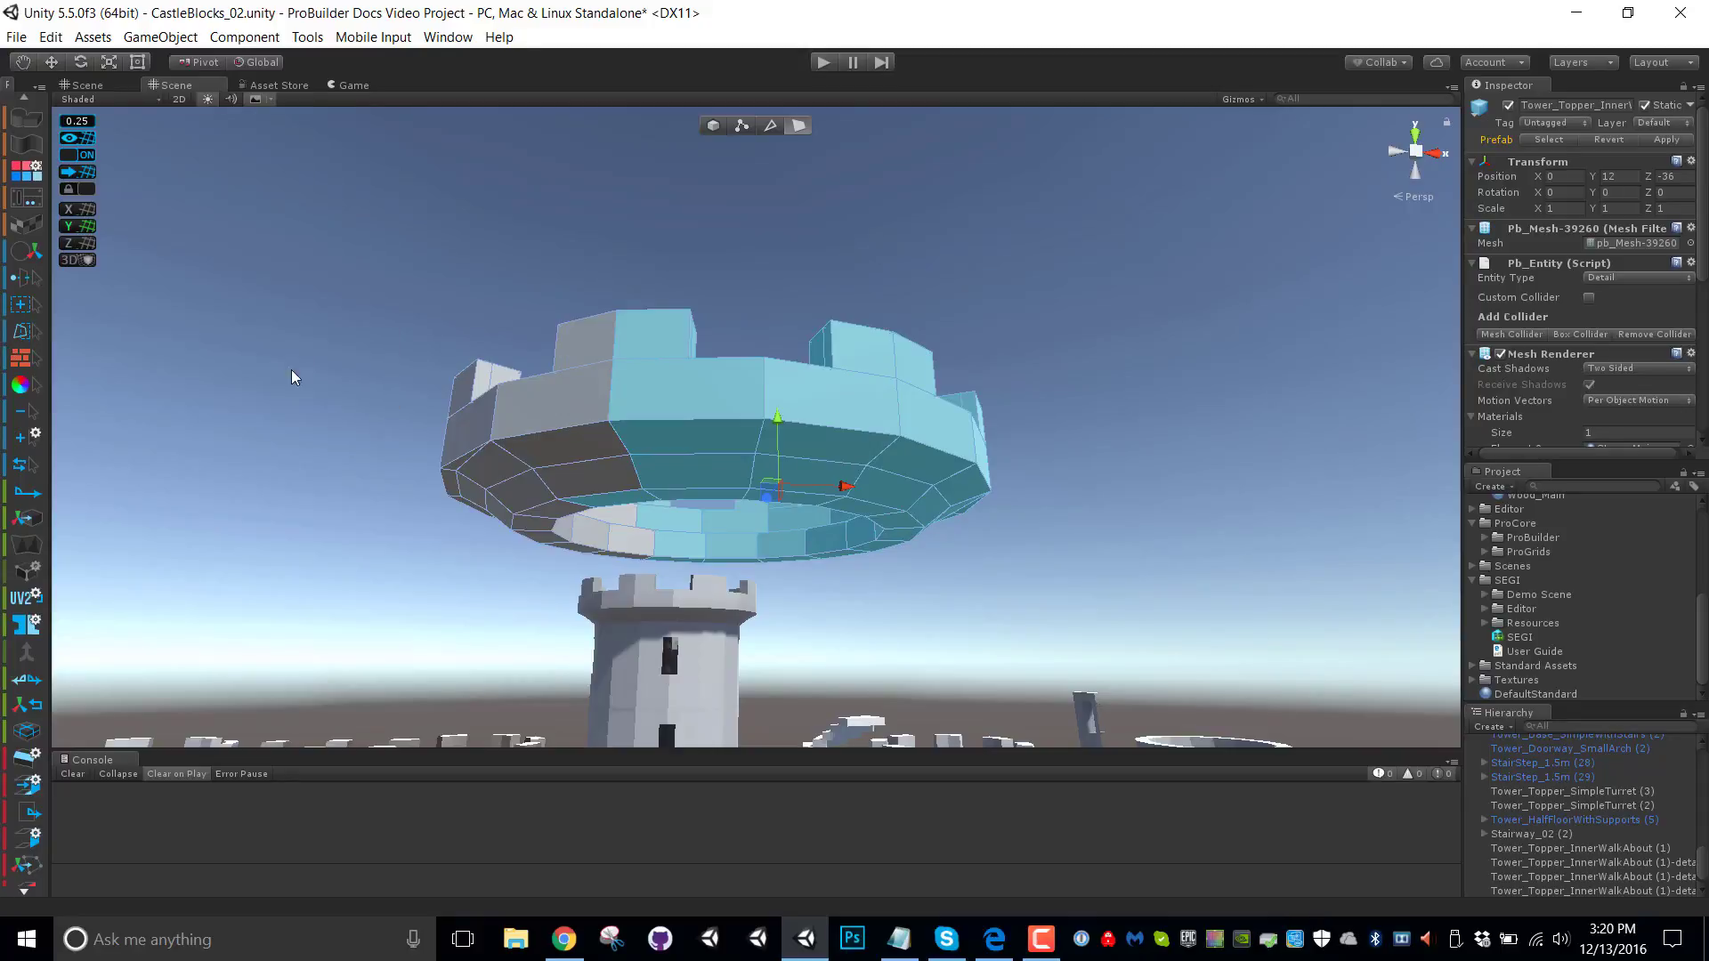
mouse_move(21, 317)
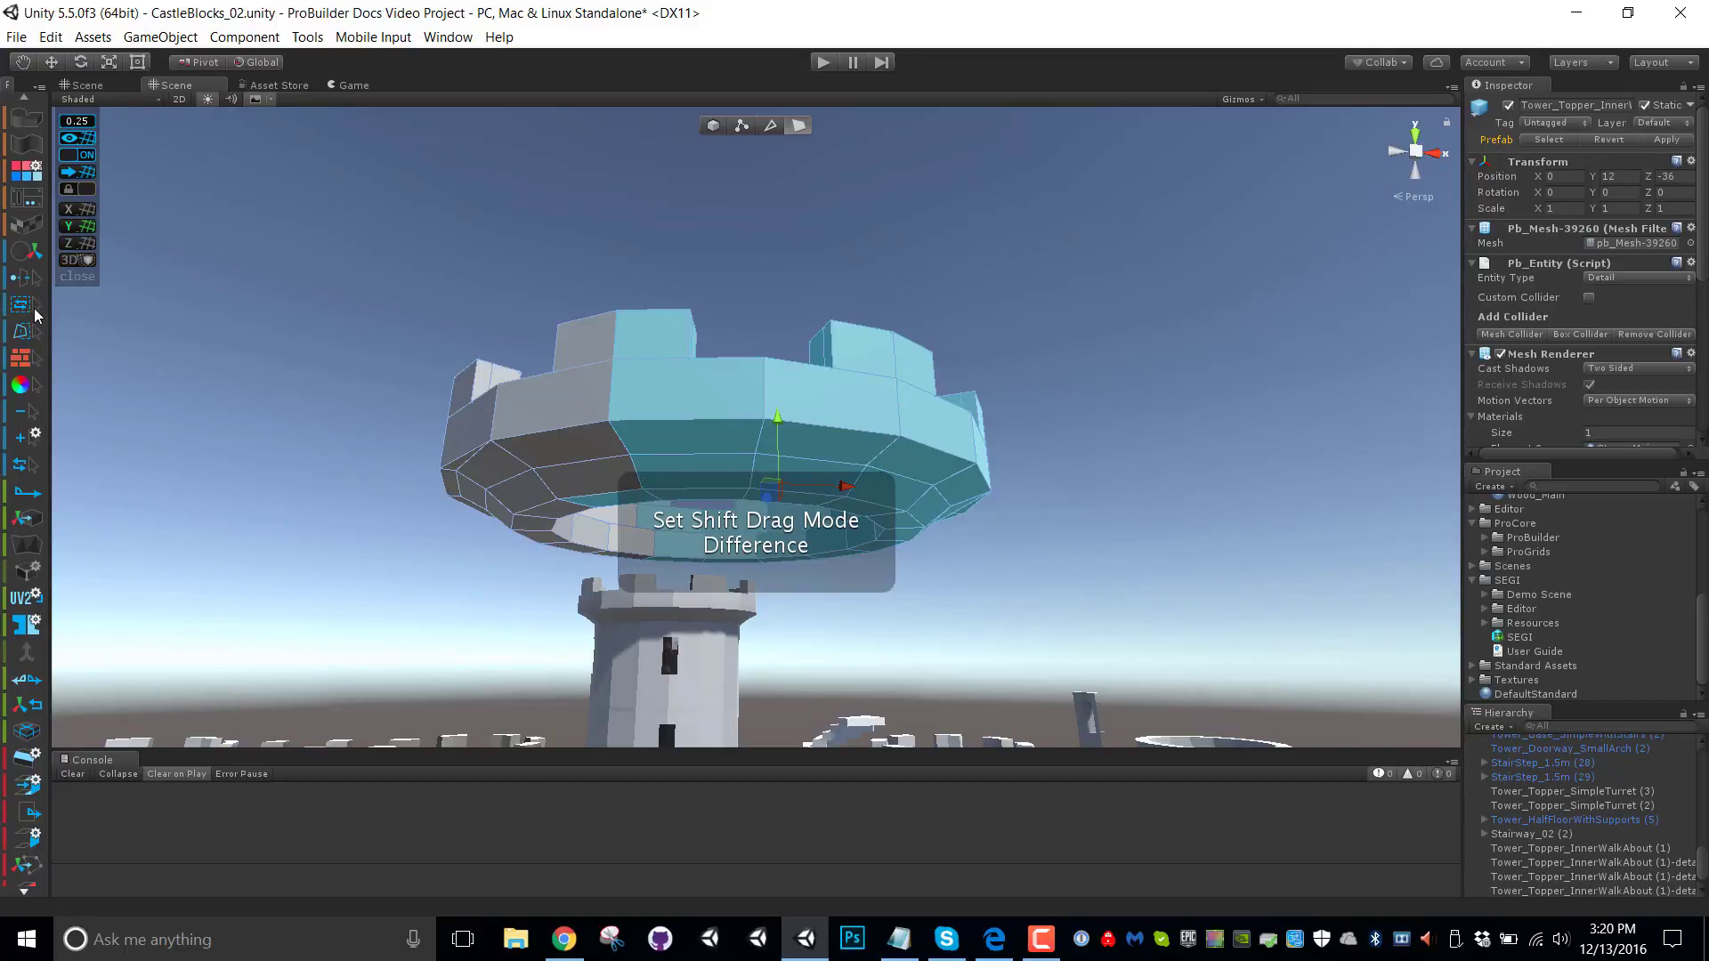
mouse_move(24, 306)
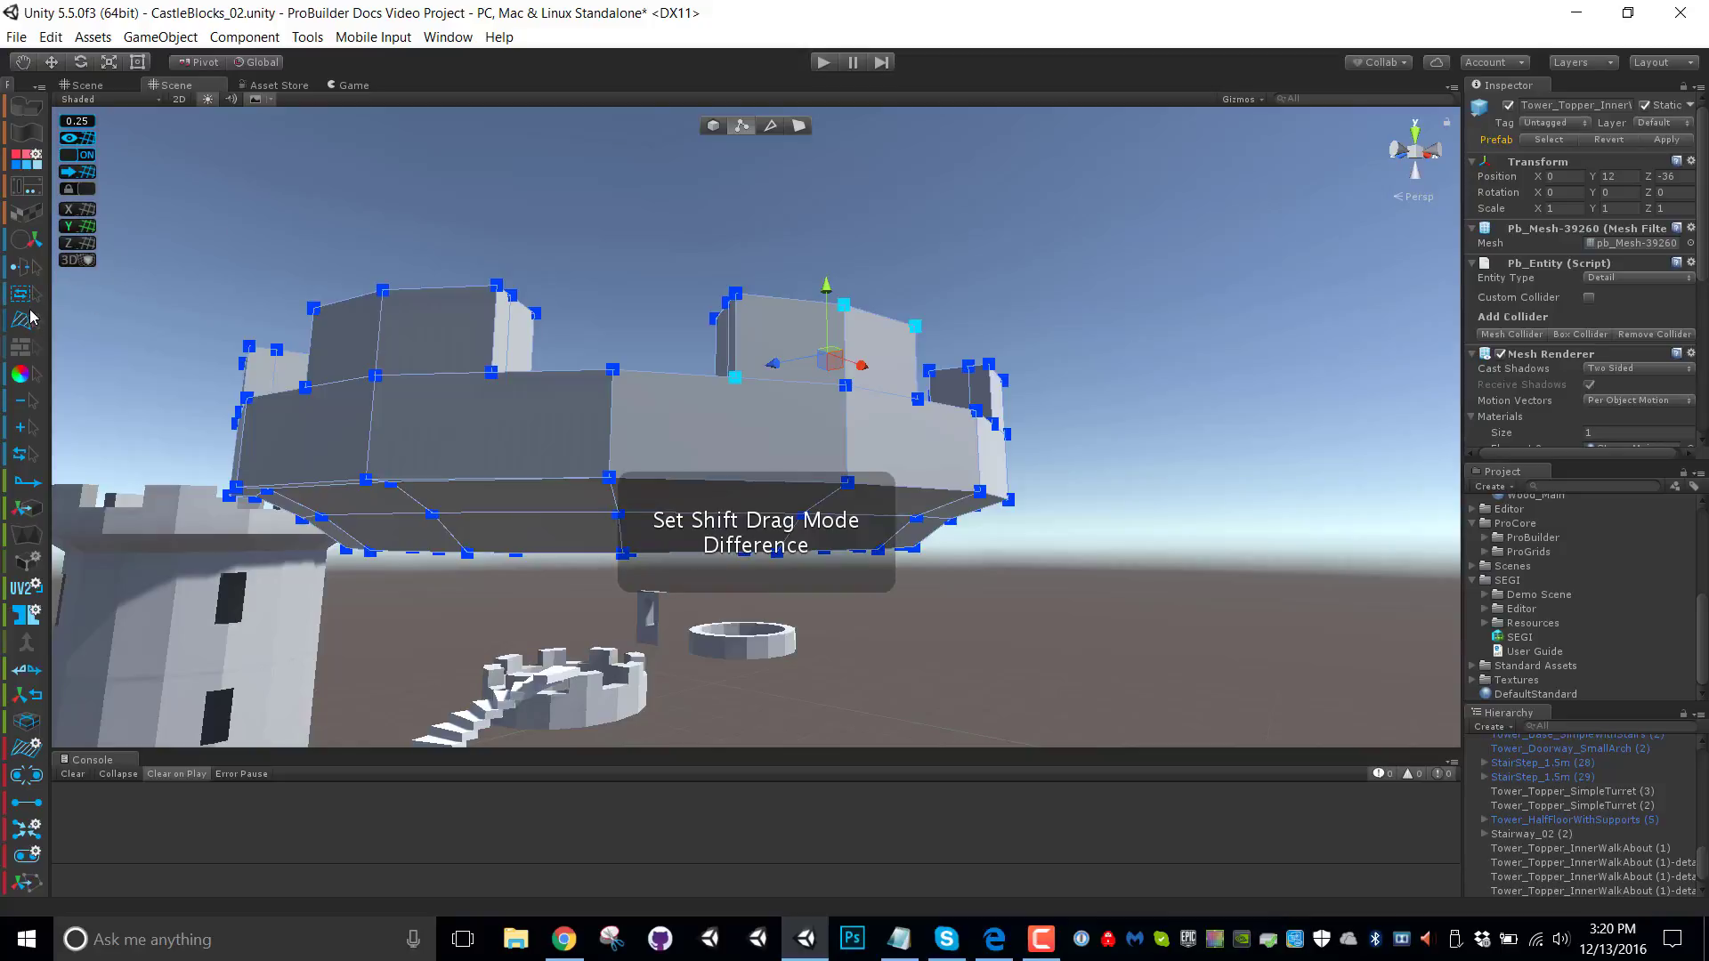
Switch the ProBuilder edit mode to vertex selection on the turret top
left_click(27, 303)
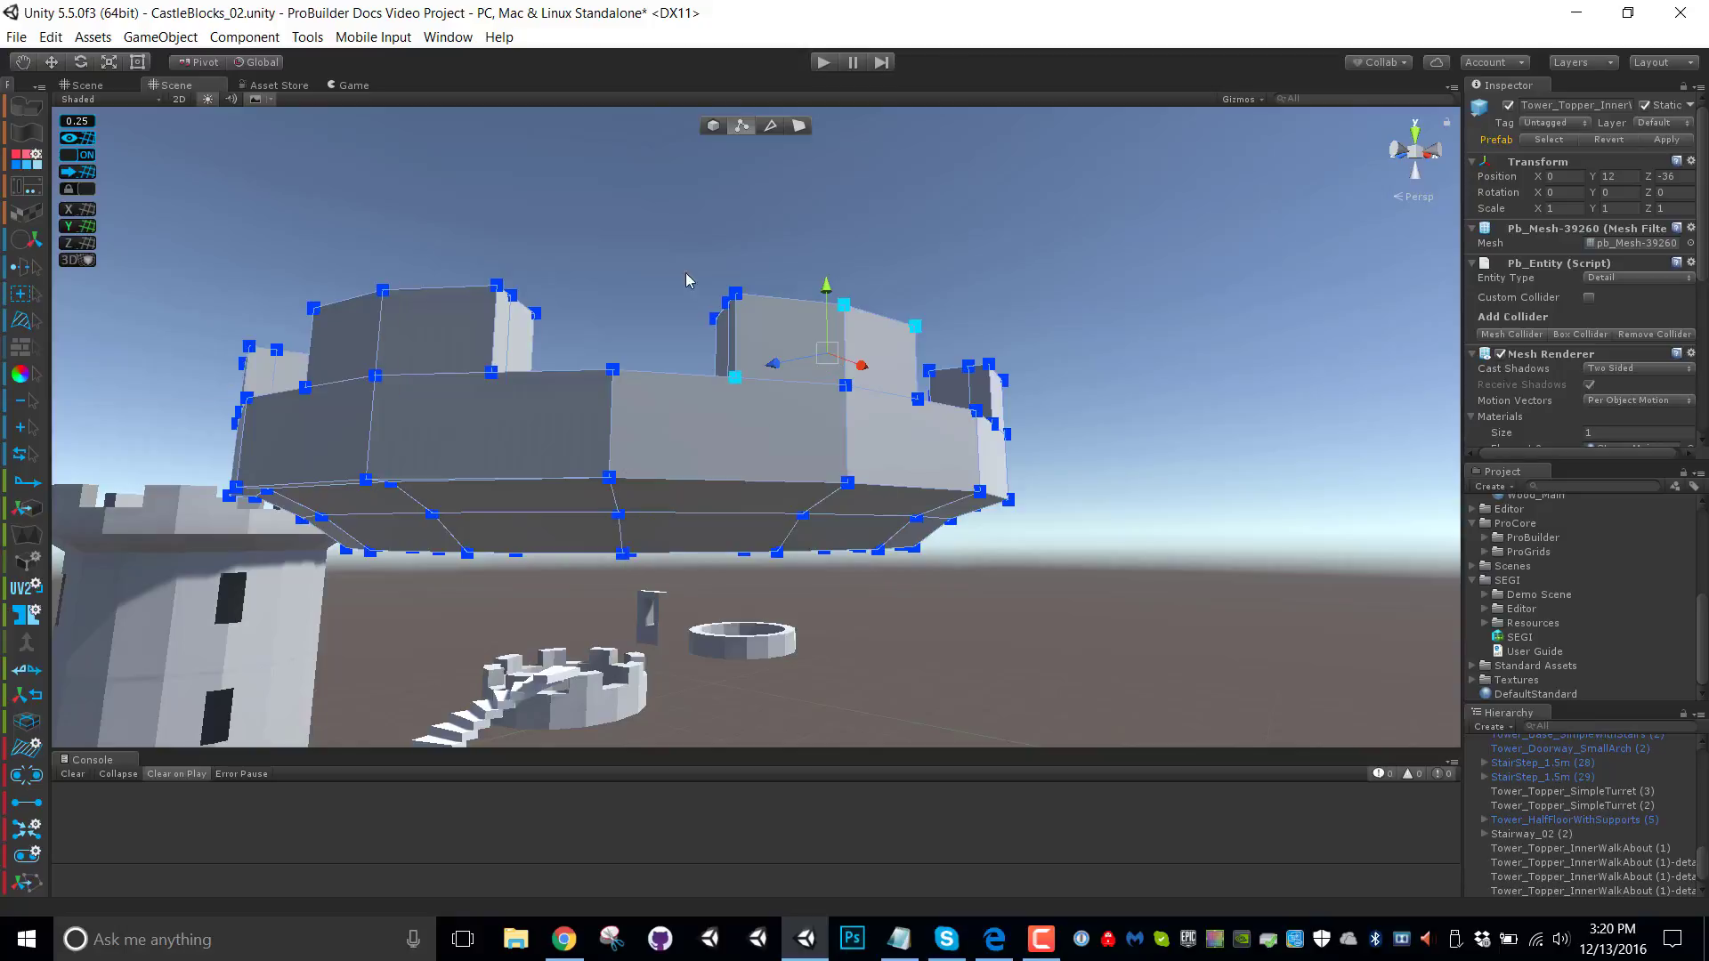
mouse_move(889, 433)
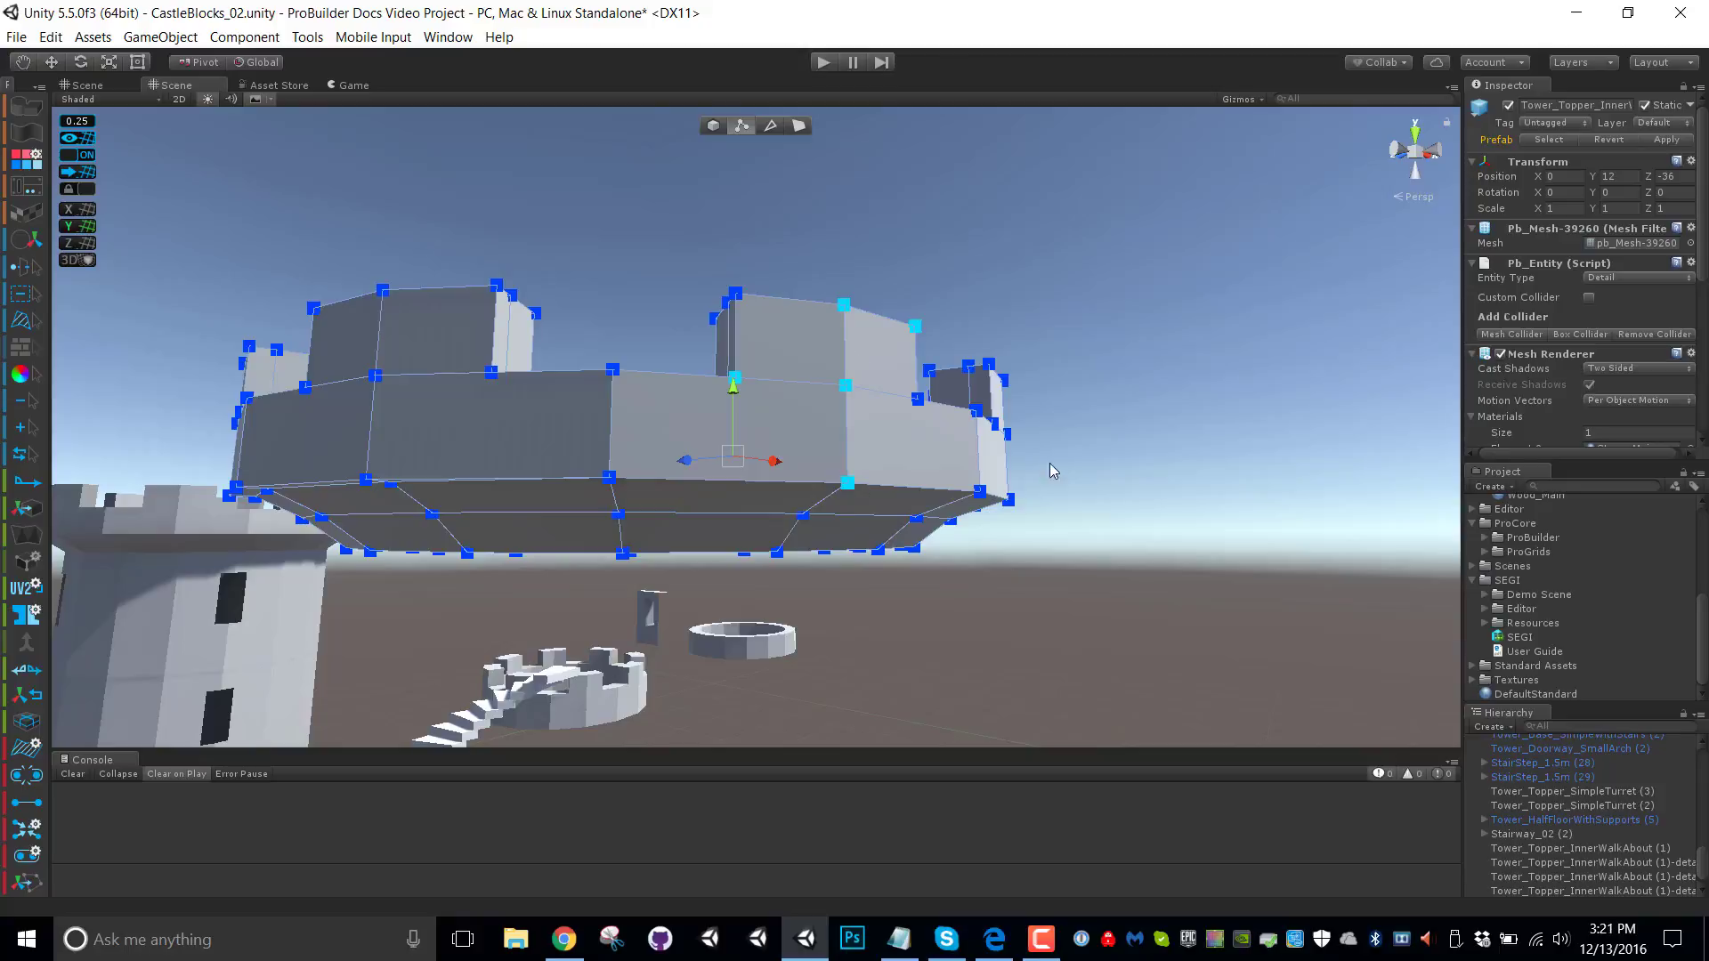
mouse_move(1215, 103)
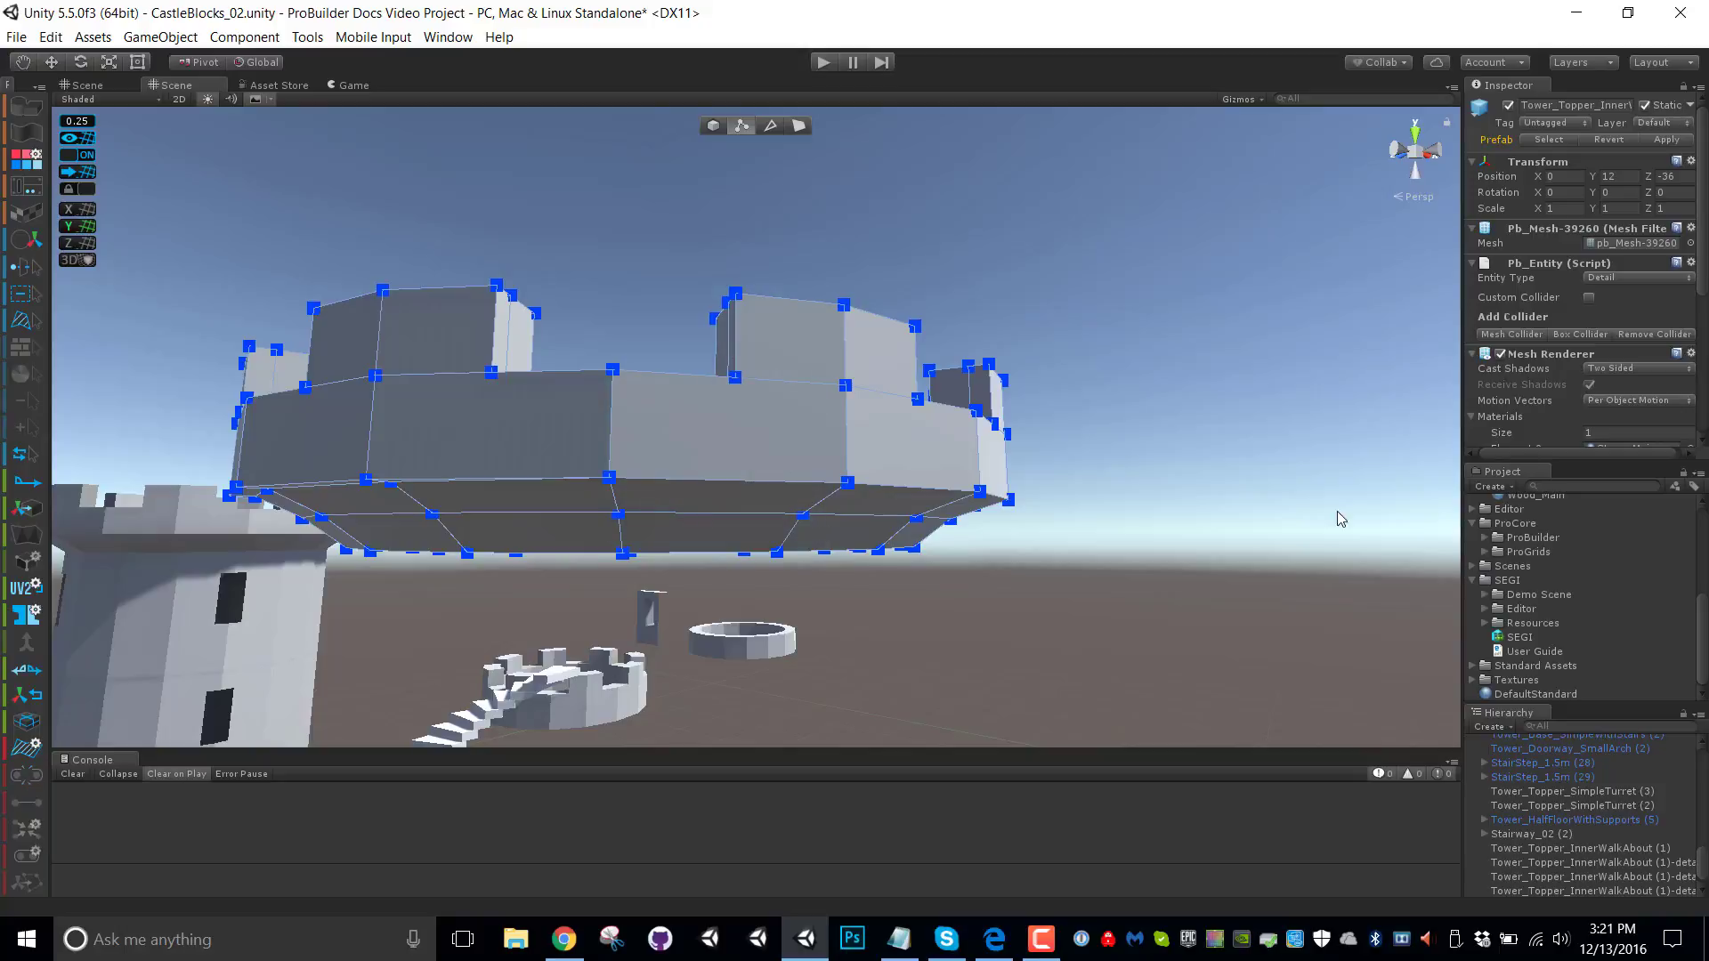
mouse_move(523, 358)
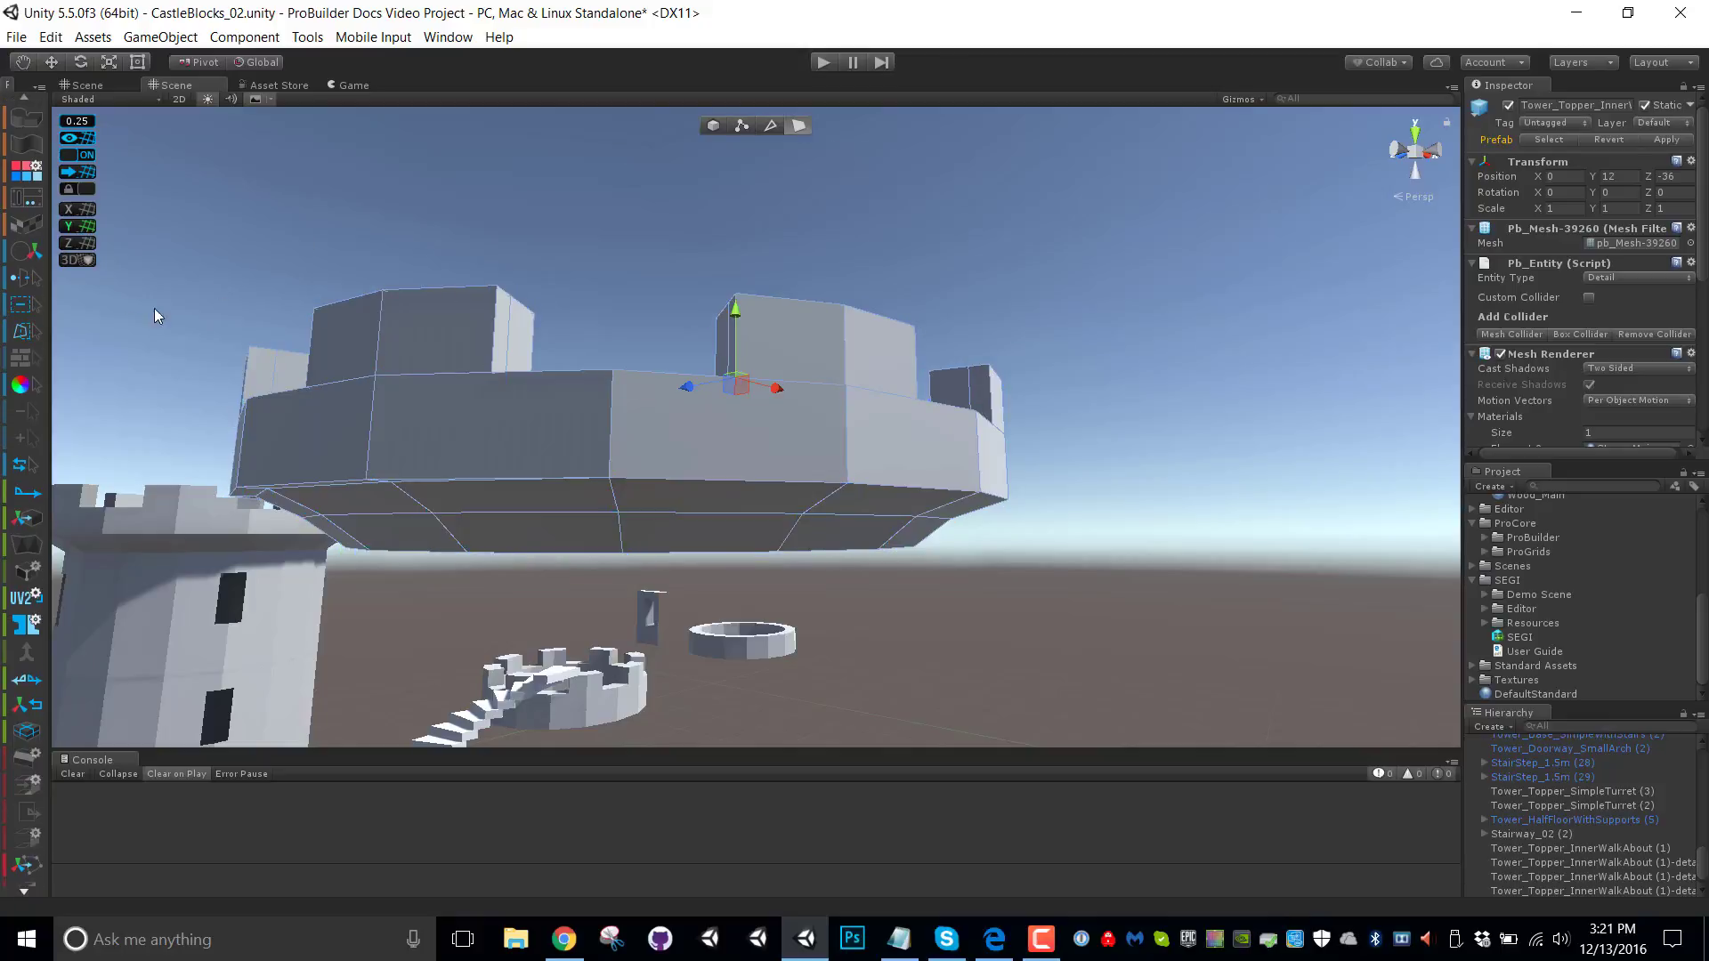
mouse_move(1036, 233)
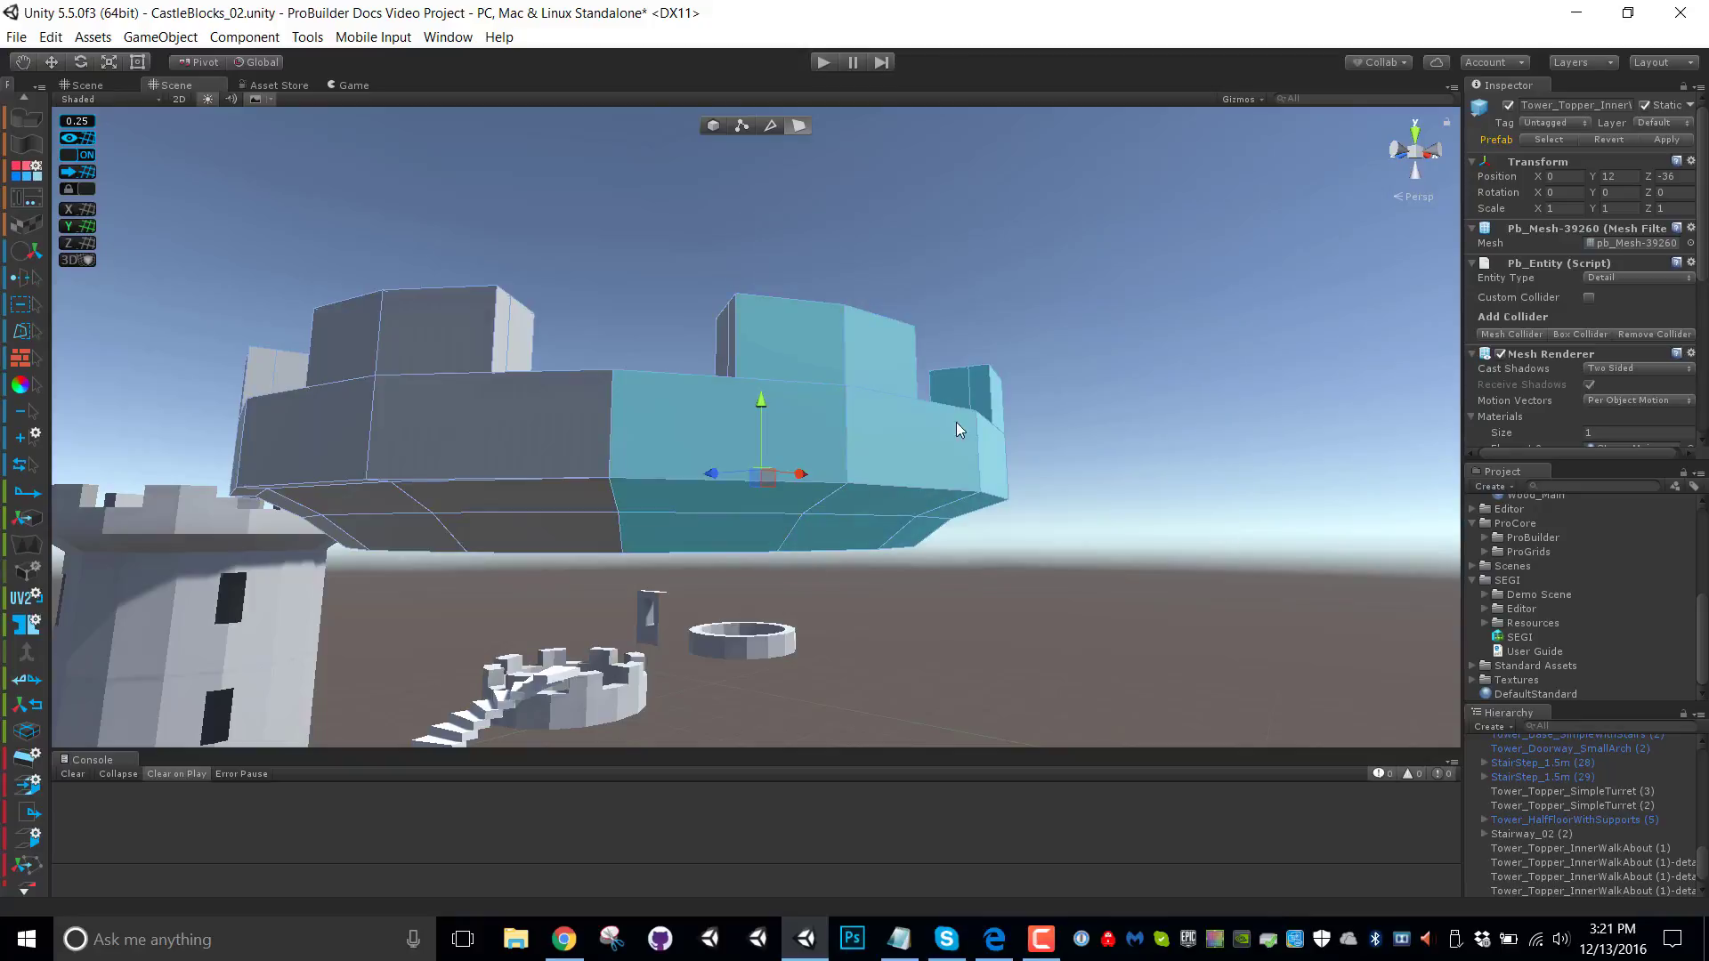
Set the ProBuilder shift-drag selection mode to Add
left_click(25, 310)
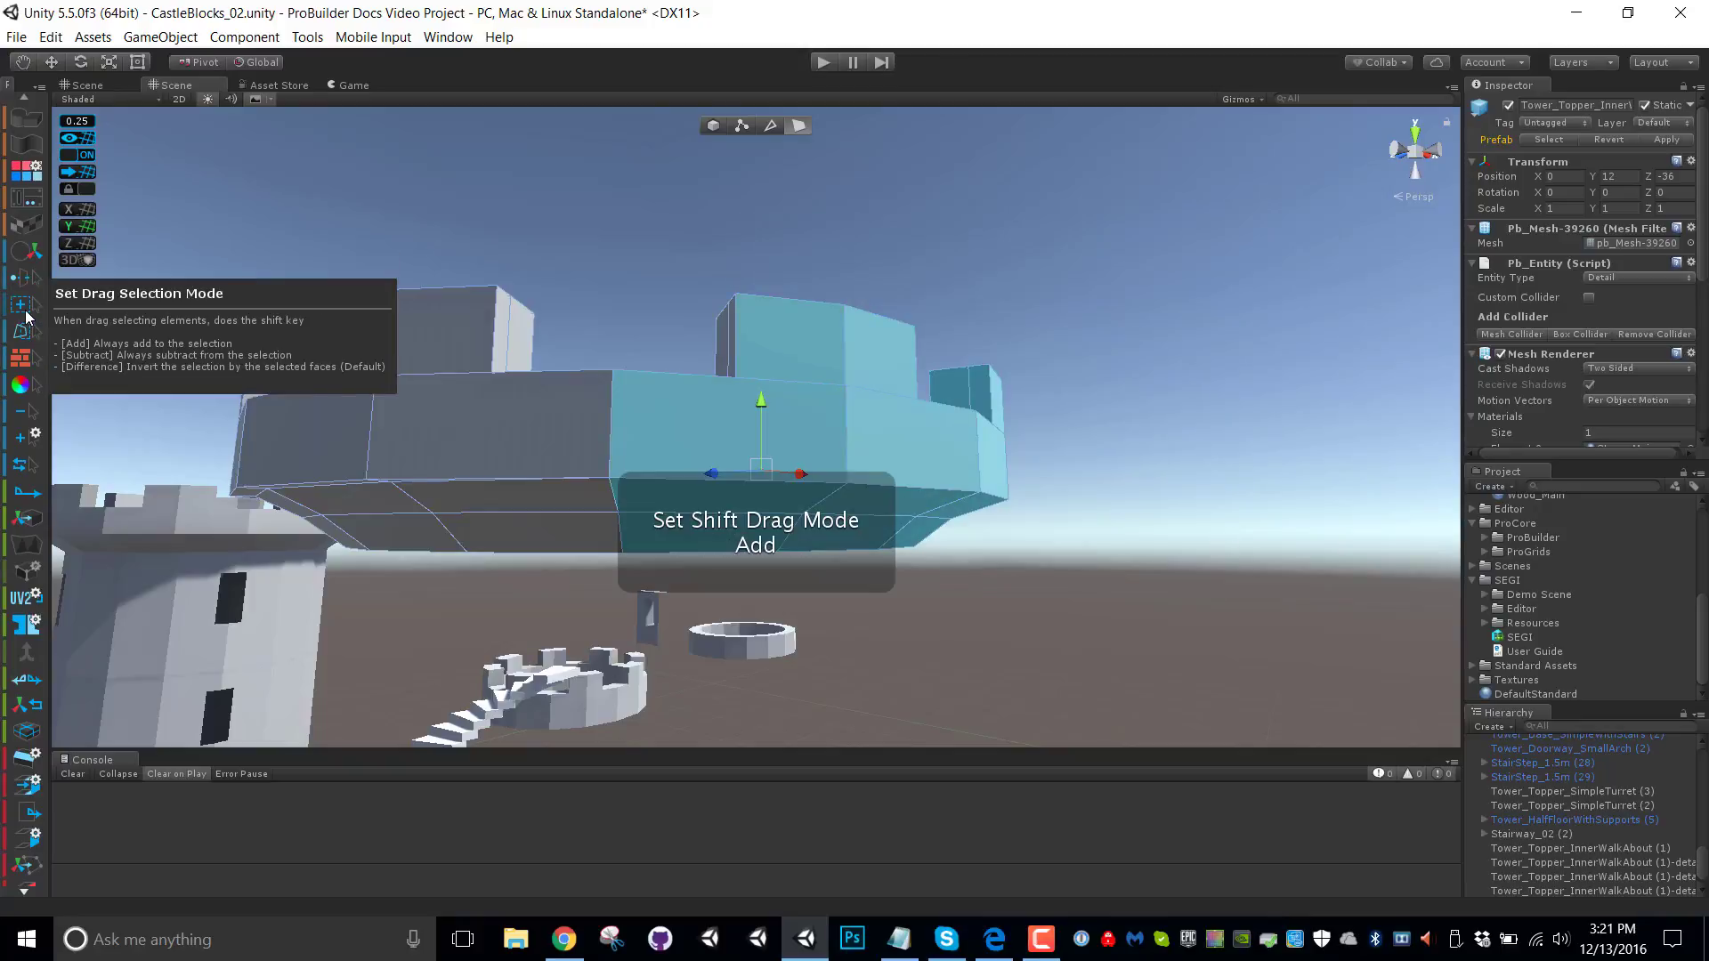
mouse_move(534, 439)
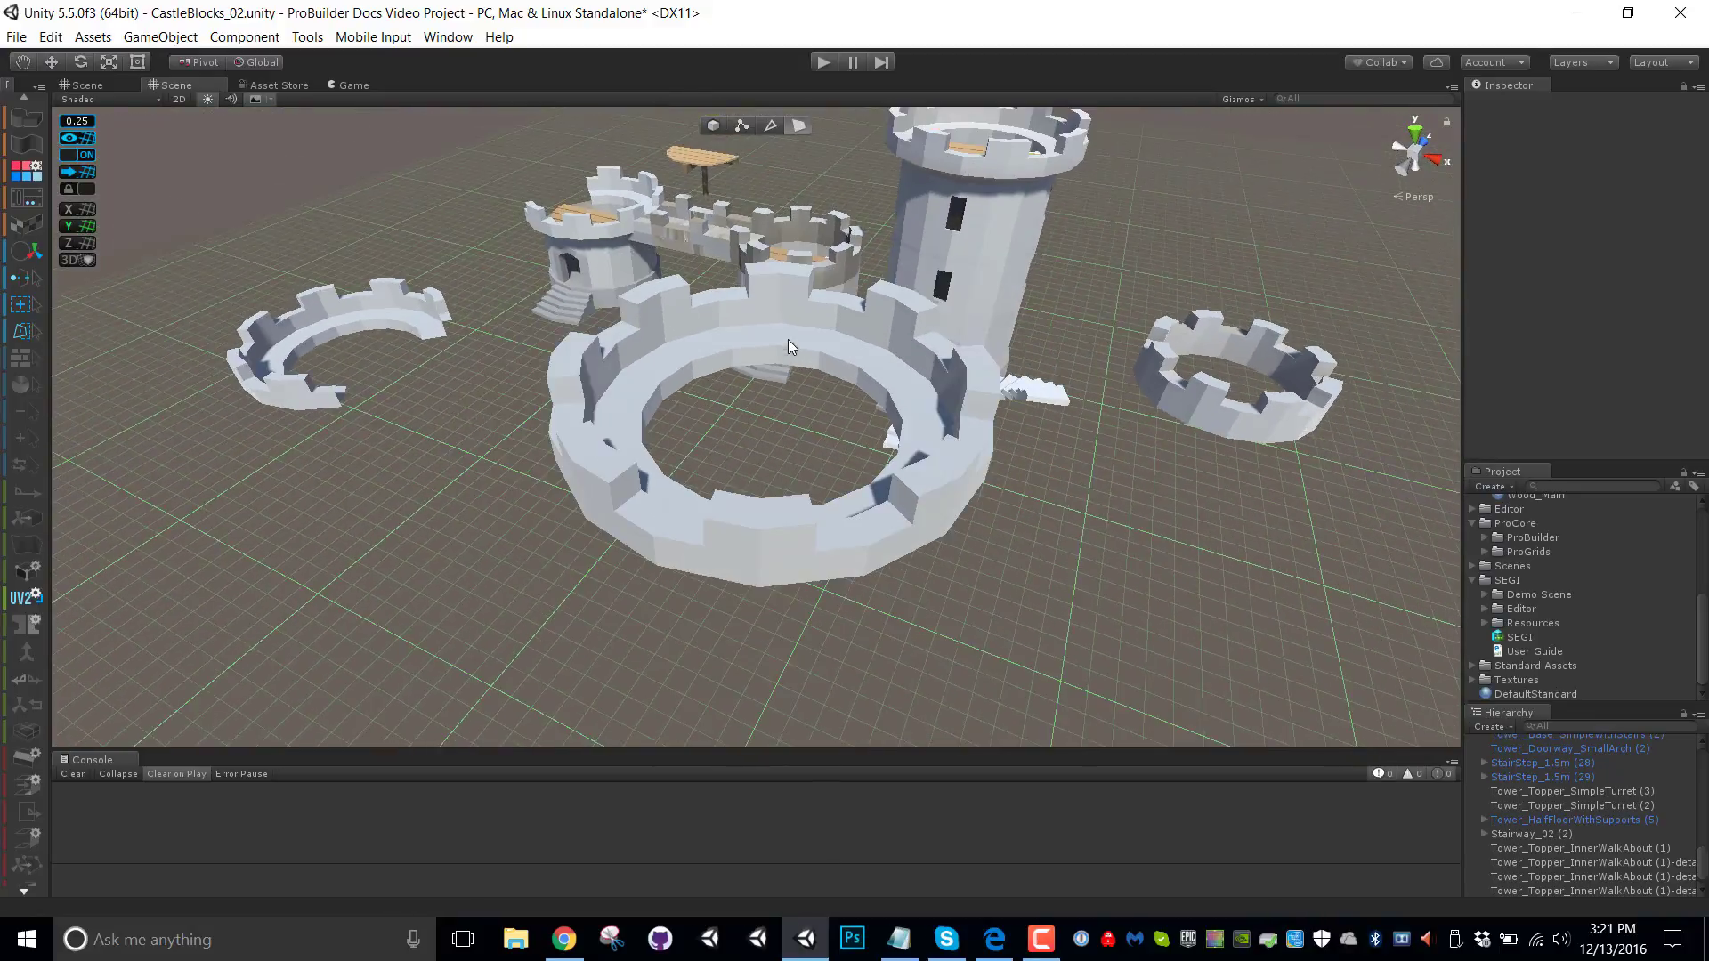
Orbit the Scene view out to an overview of the whole castle
left_click_drag(790, 347, 822, 253)
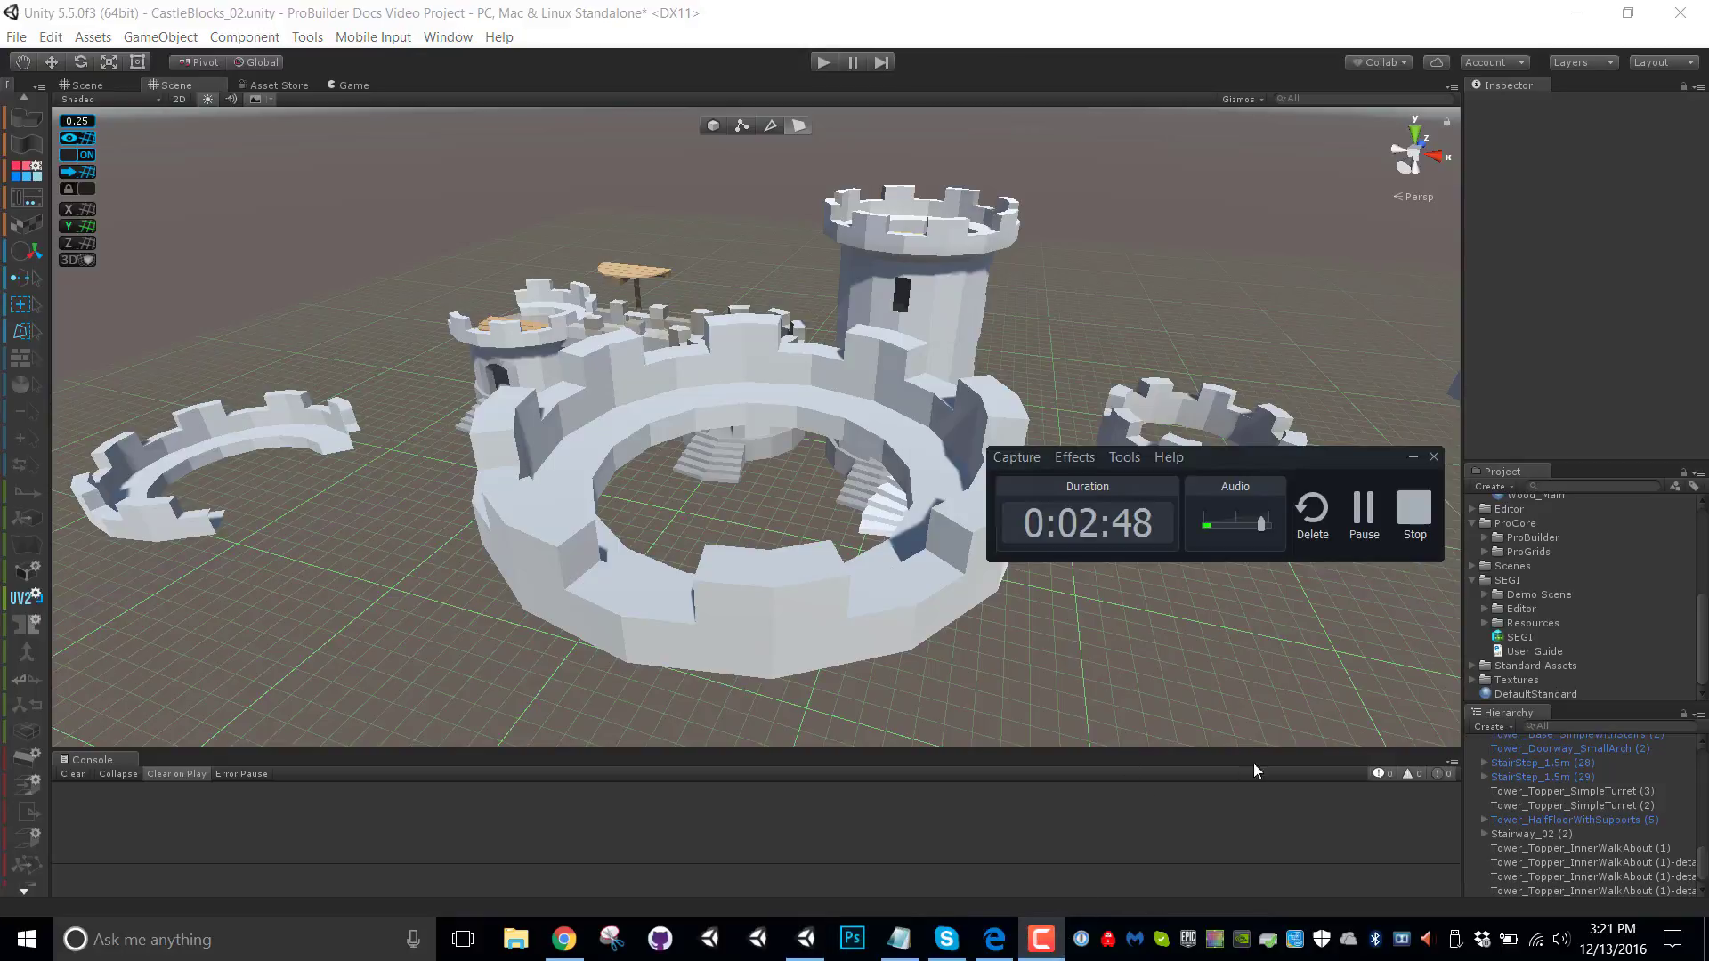
mouse_move(1237, 650)
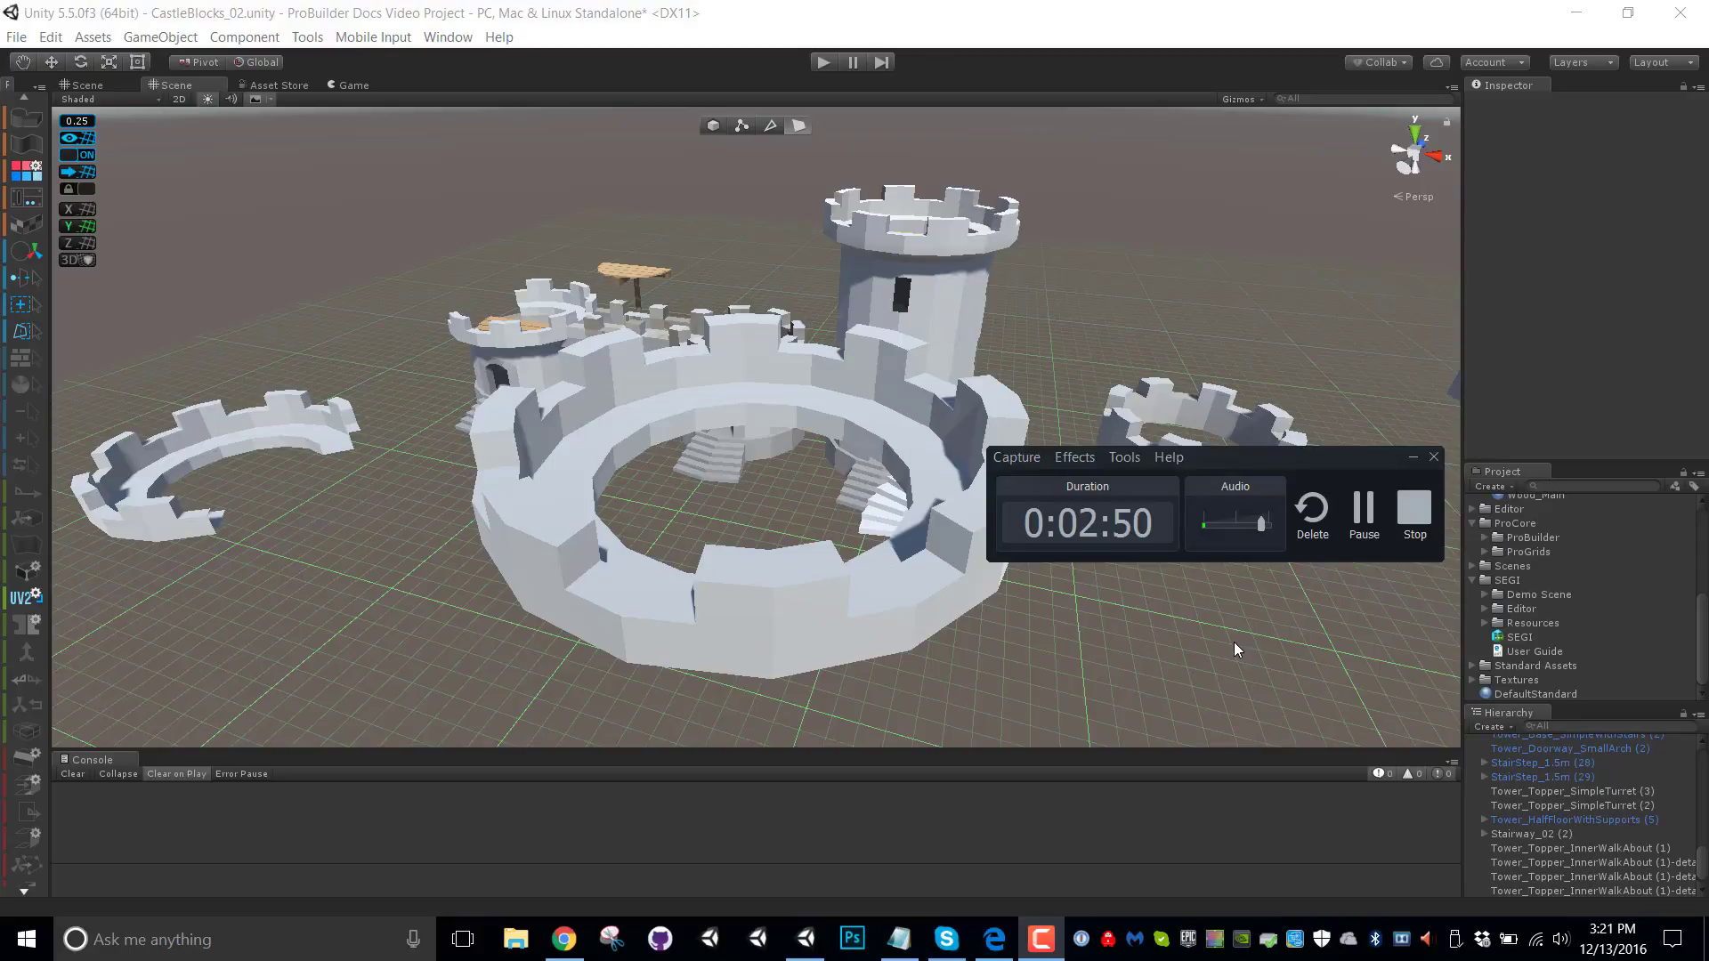